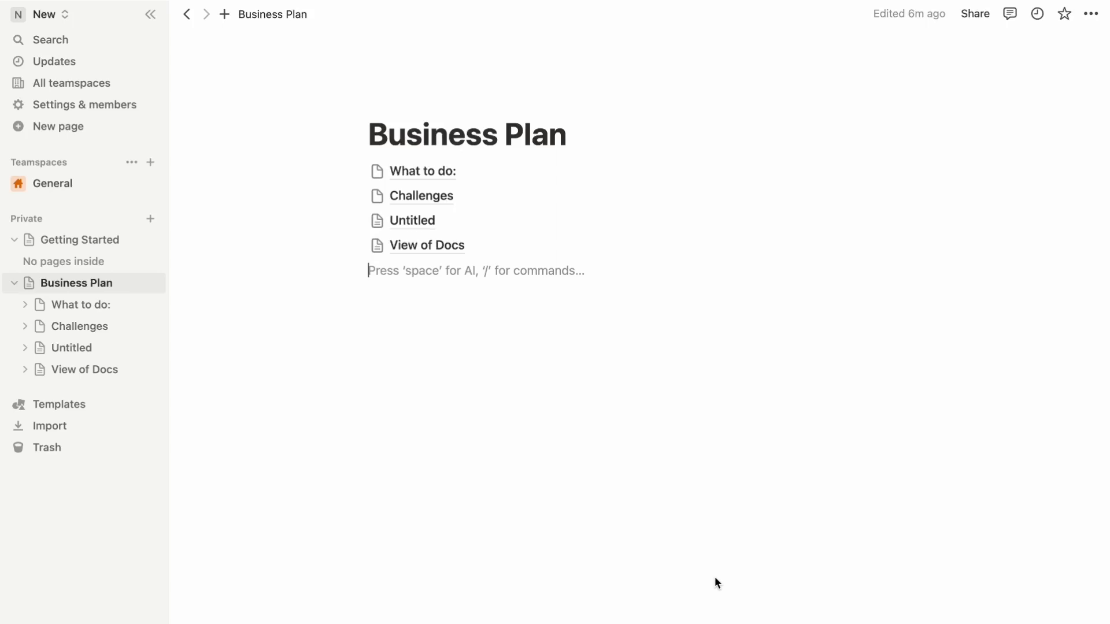
- Open the Business Plan page's Share panel to see who has access
left_click(975, 14)
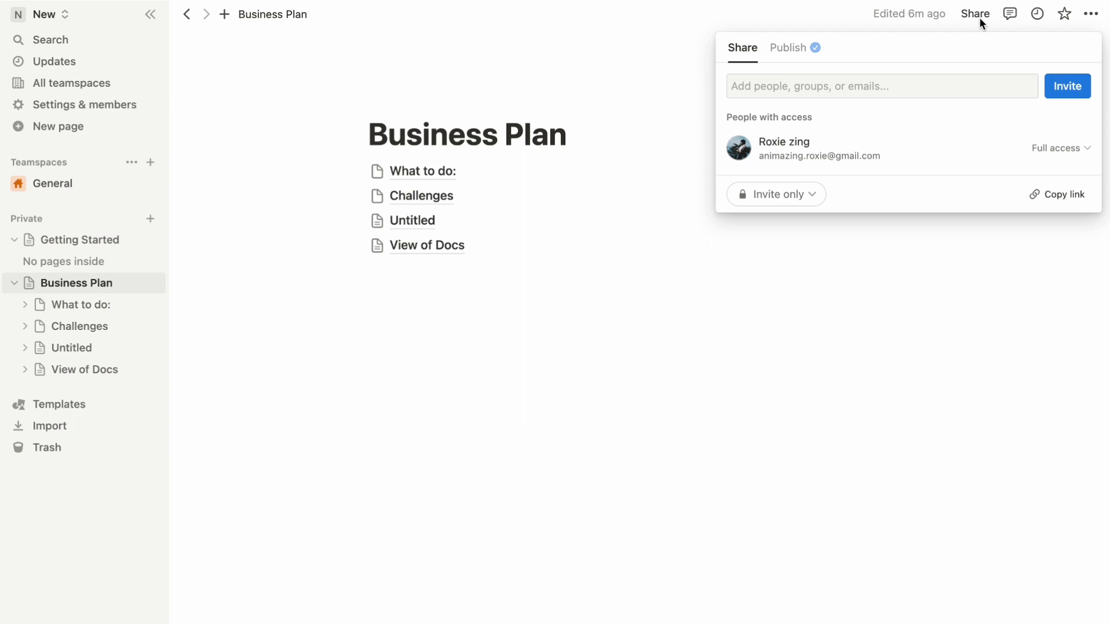
- Change general access from Invite only to Everyone at New
left_click(773, 194)
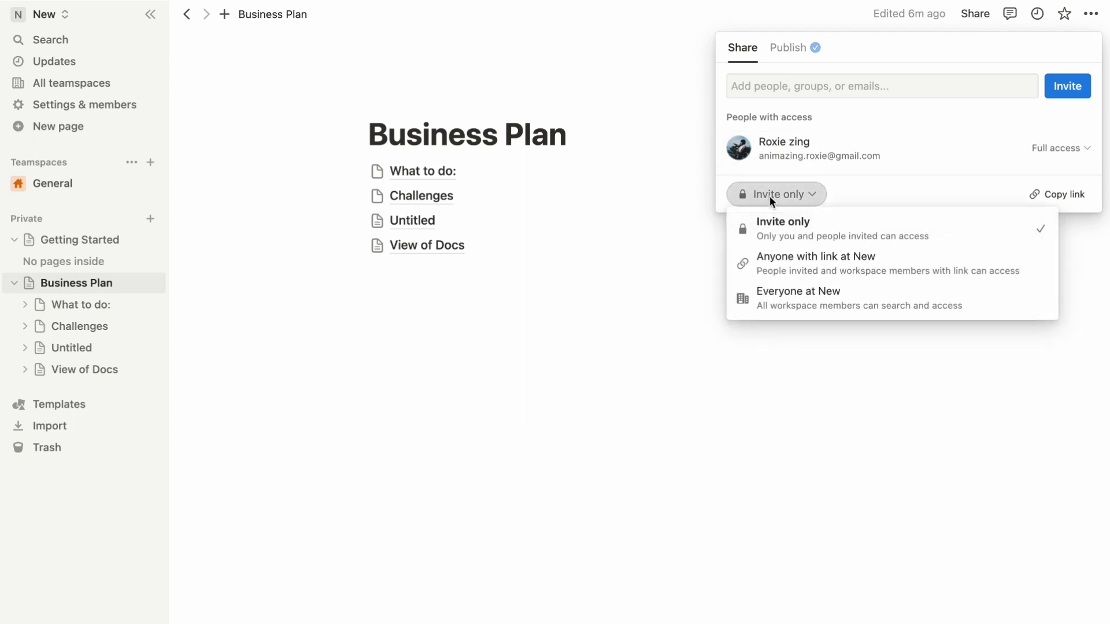
mouse_move(830, 306)
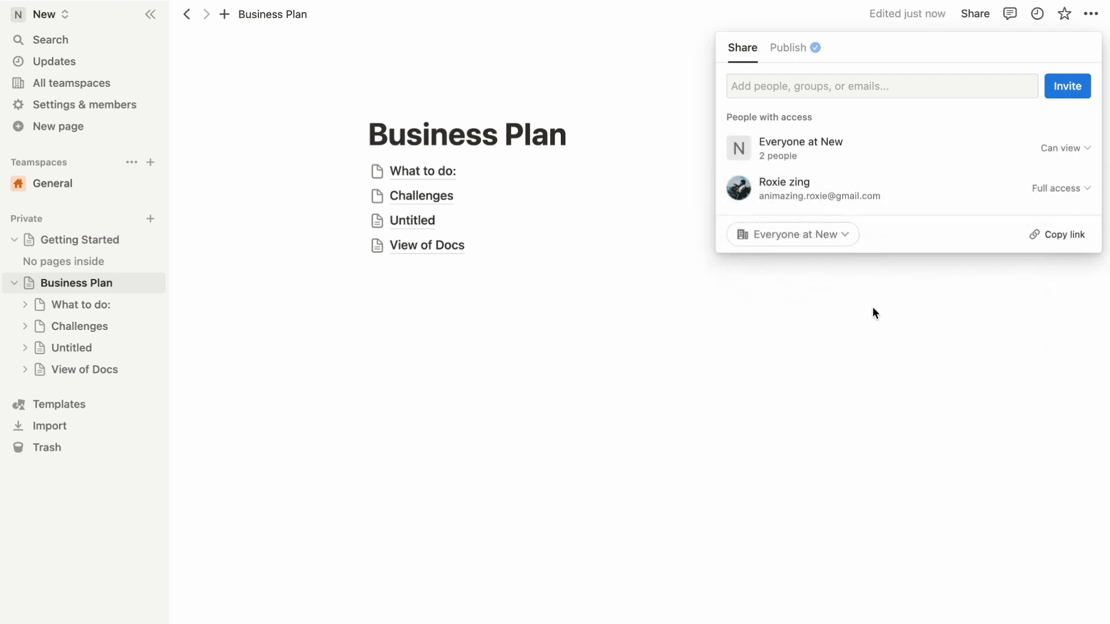
left_click(1062, 147)
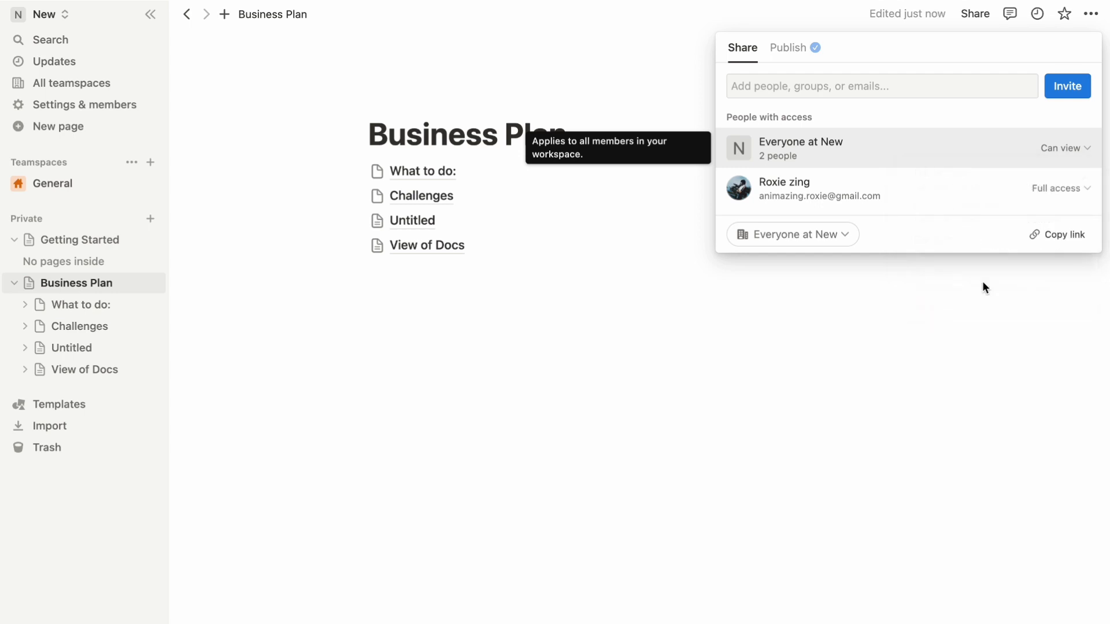
left_click(757, 361)
type("New wo")
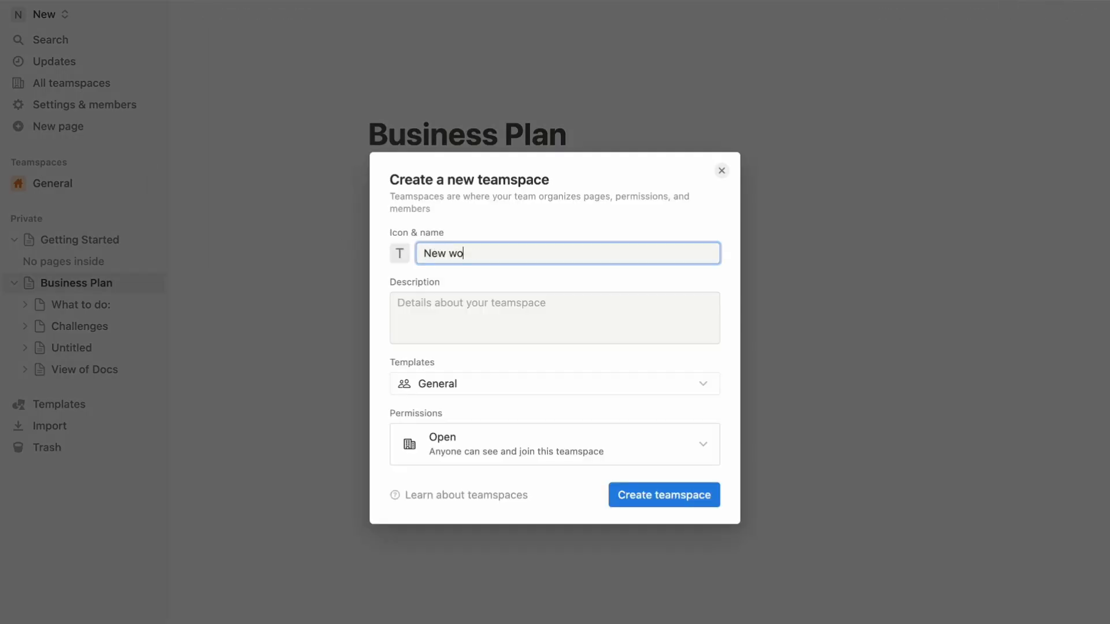
- Create the New workspace teamspace, move Business Plan into it, and copy its link
left_click(662, 495)
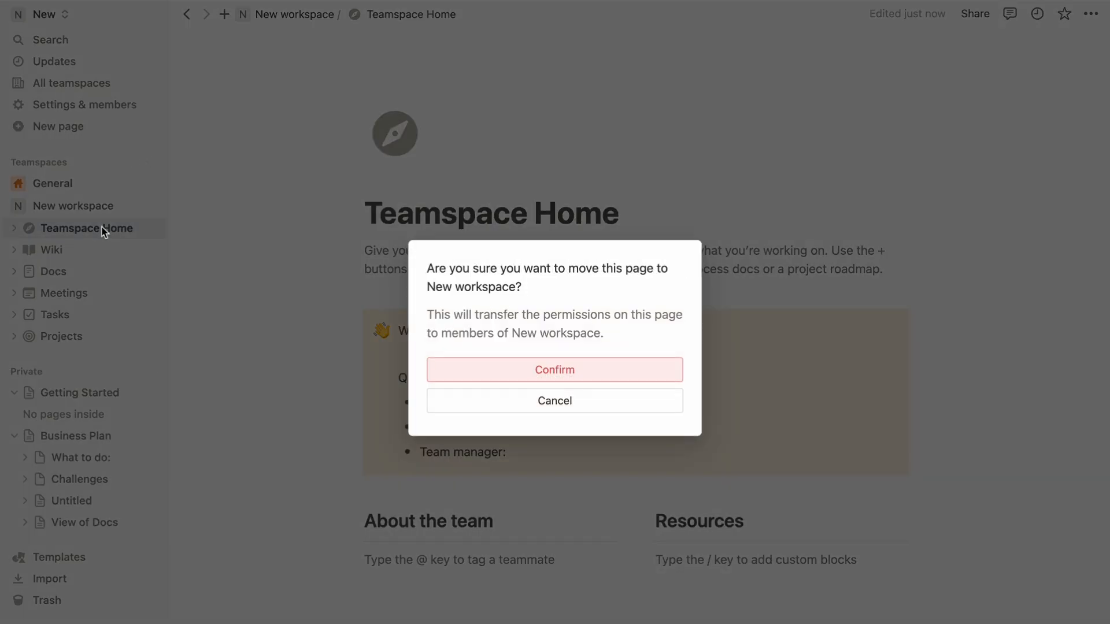
left_click(555, 400)
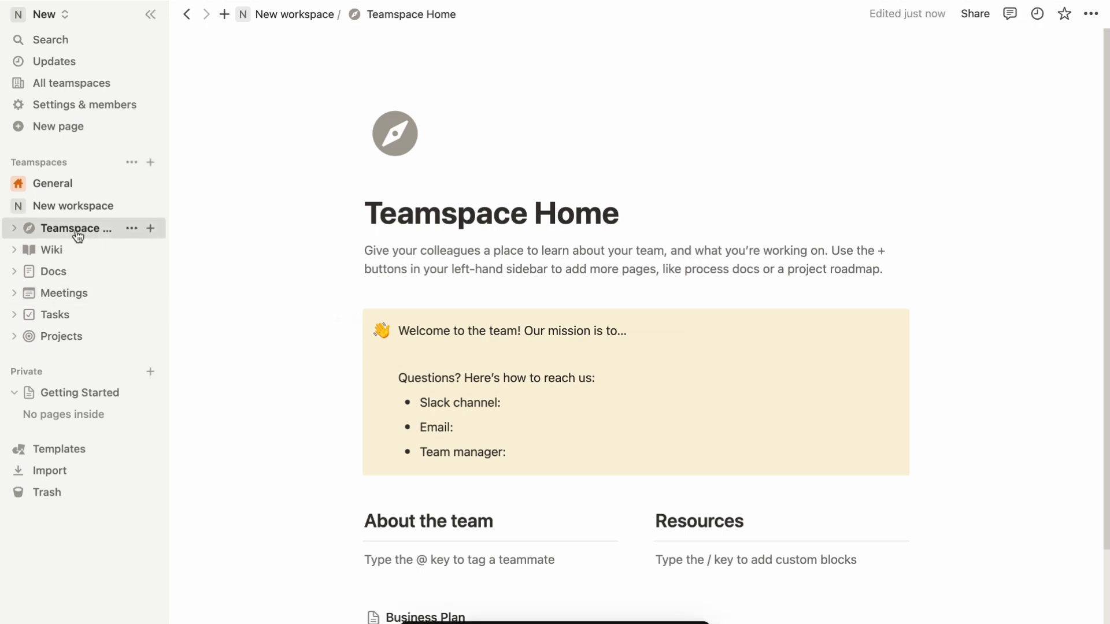
left_click(974, 14)
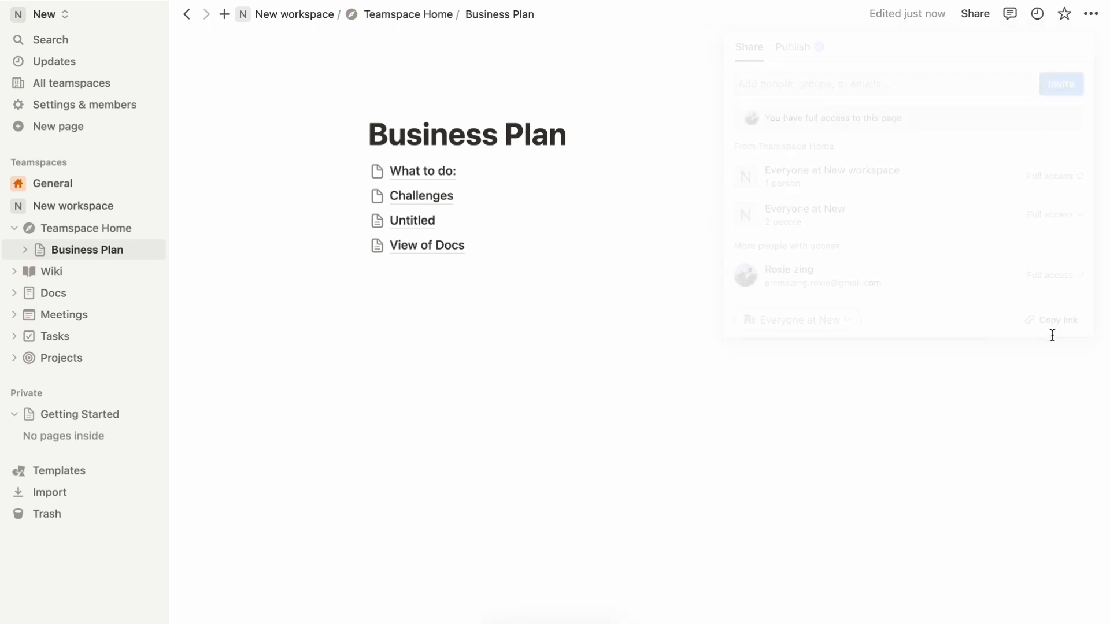
left_click(496, 354)
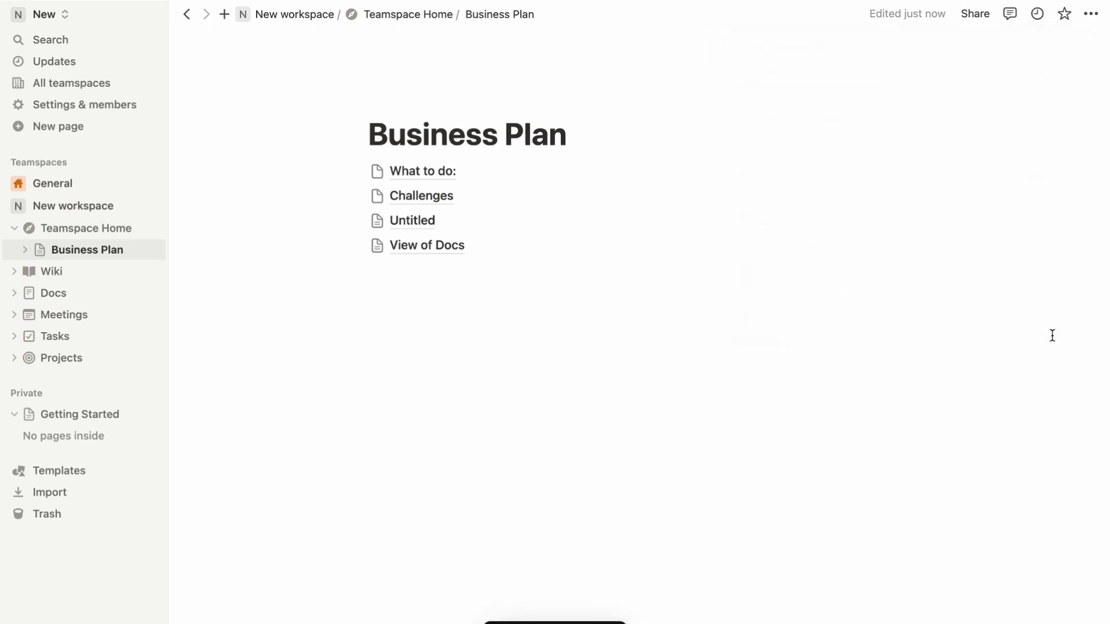